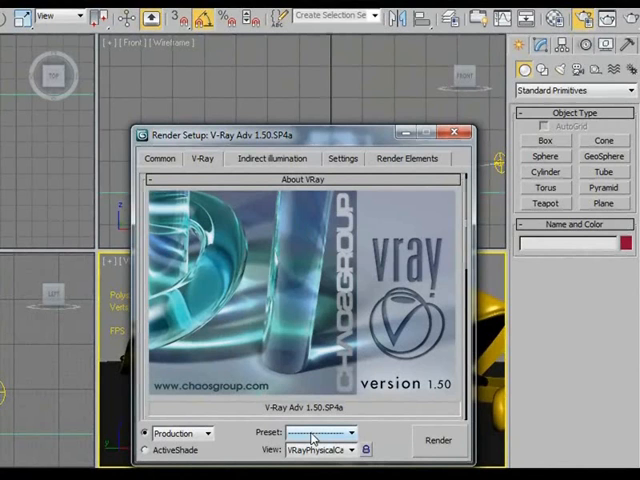
mouse_move(302, 433)
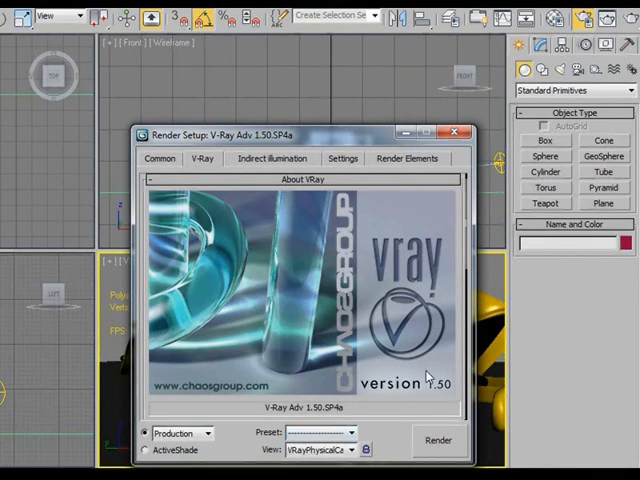
Step: Render the truck scene with V-Ray Adv as the production renderer
click(431, 439)
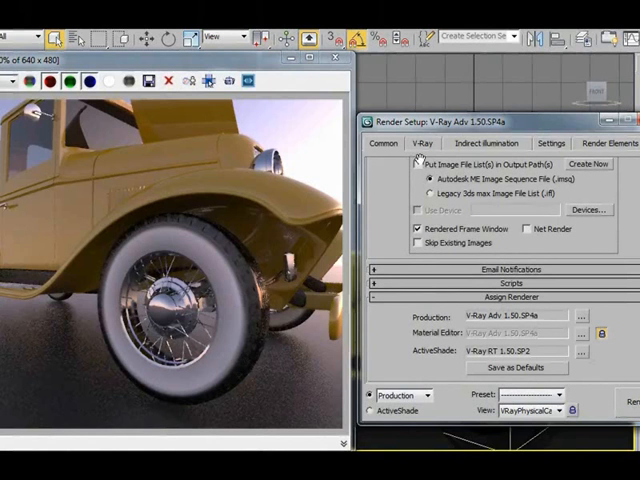
Step: Launch a V-Ray RT 1.50.SP2 ActiveShade render of the truck scene
click(378, 409)
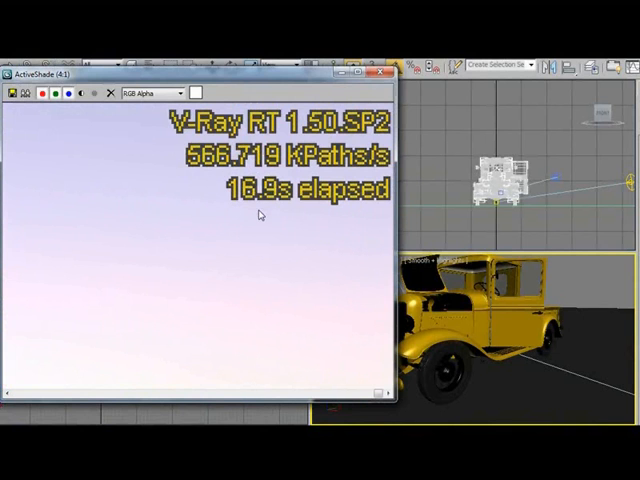
mouse_move(236, 236)
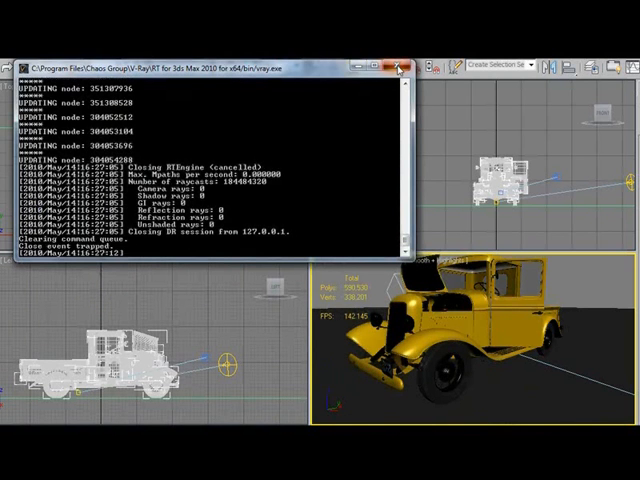
Step: Close the vray.exe render server console window
click(395, 62)
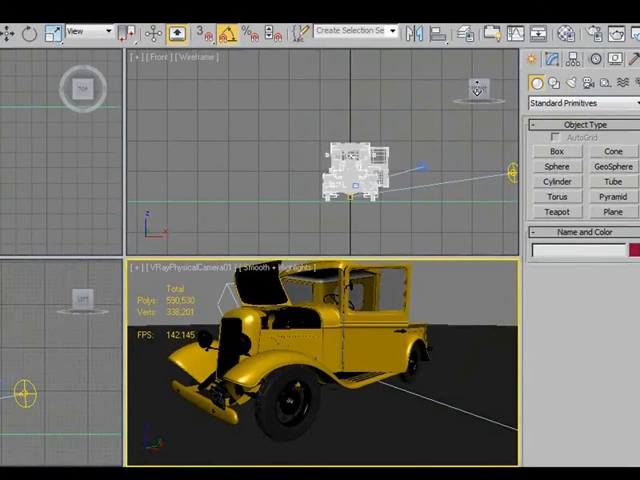
mouse_move(585, 33)
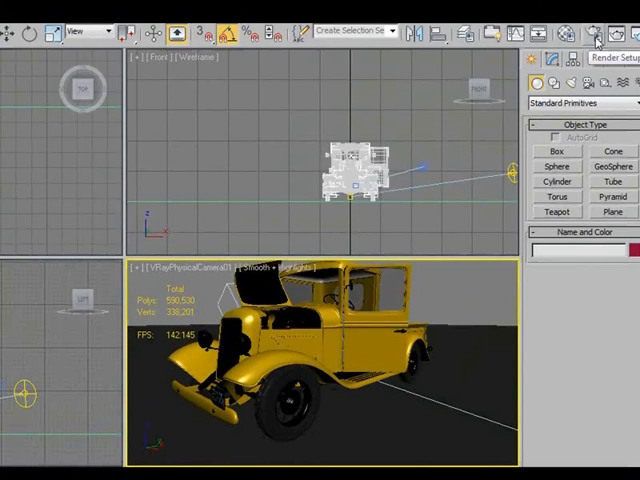
Step: Relaunch V-Ray RT ActiveShade on the truck and open the car paint's diffuse colour picker
click(595, 35)
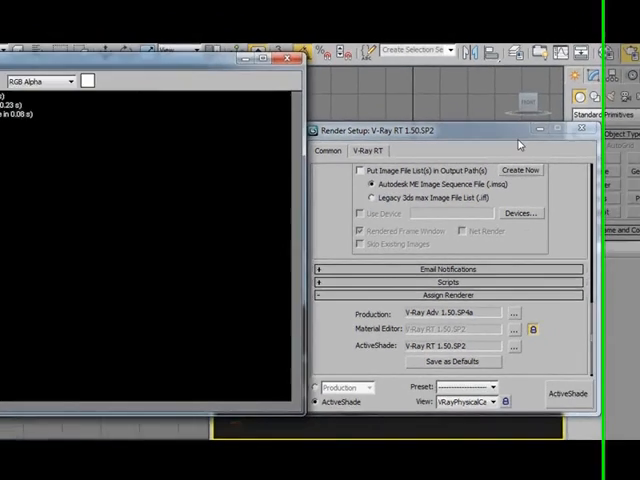
click(566, 397)
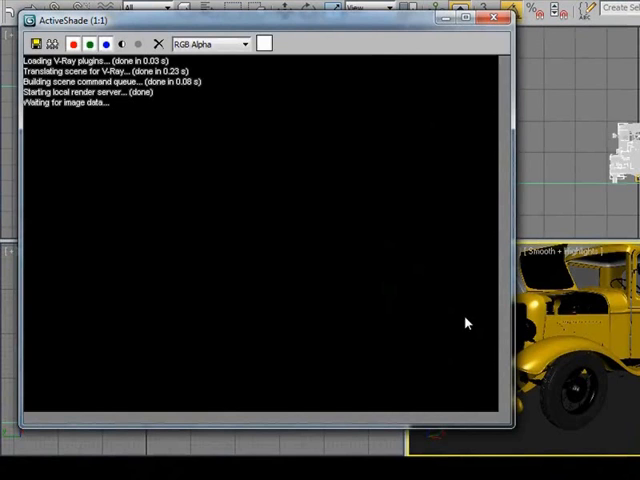
mouse_move(449, 309)
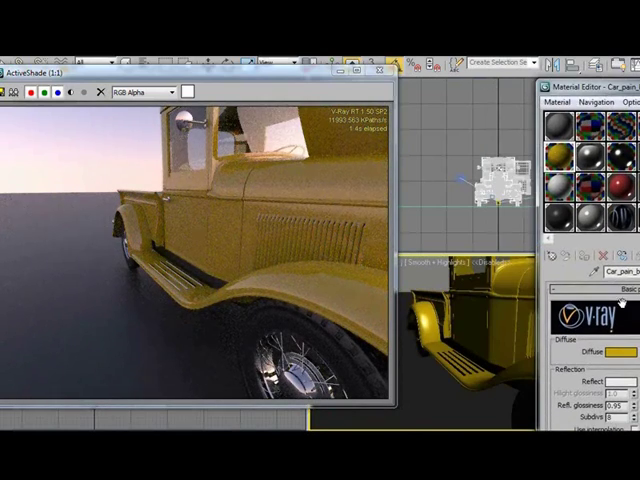
click(610, 353)
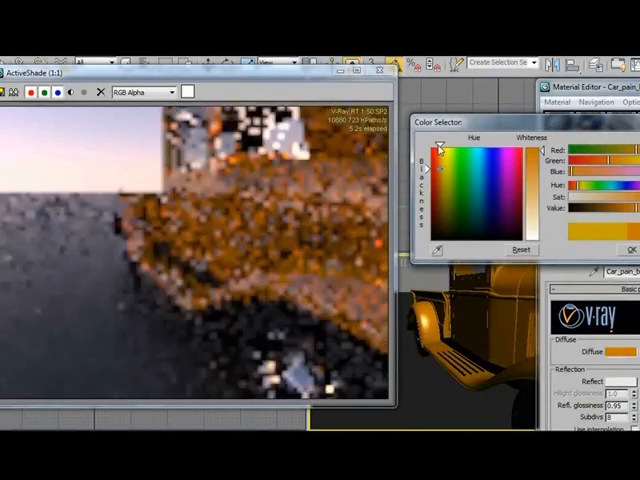
Step: Shift the car paint hue from yellow to blue in the Color Selector
click(468, 158)
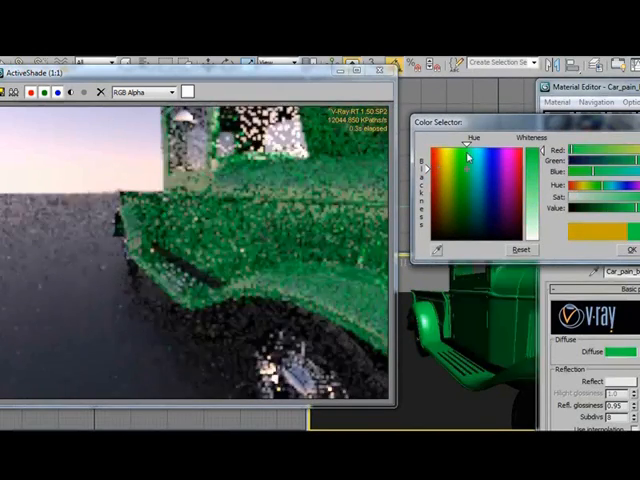
click(494, 180)
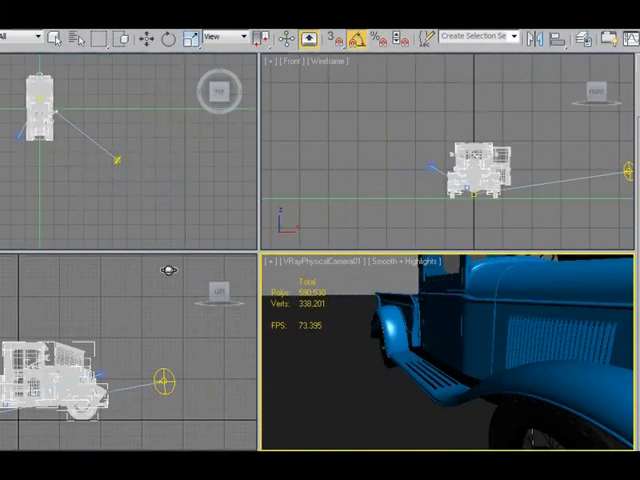
Step: Open the gothic cloister scene, discarding truck changes and adopting the file's unit scale
click(7, 37)
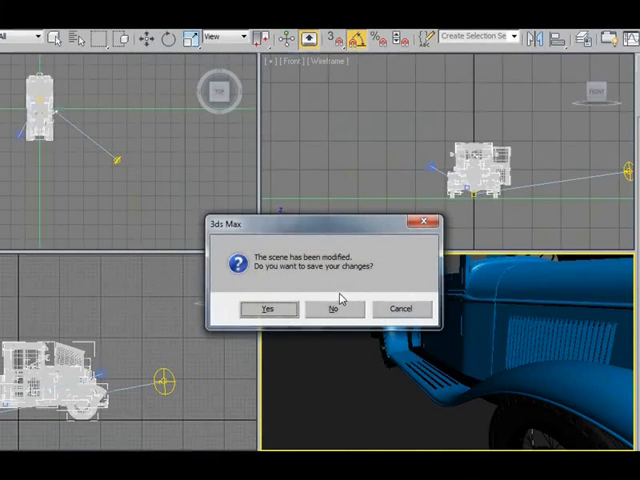
click(334, 308)
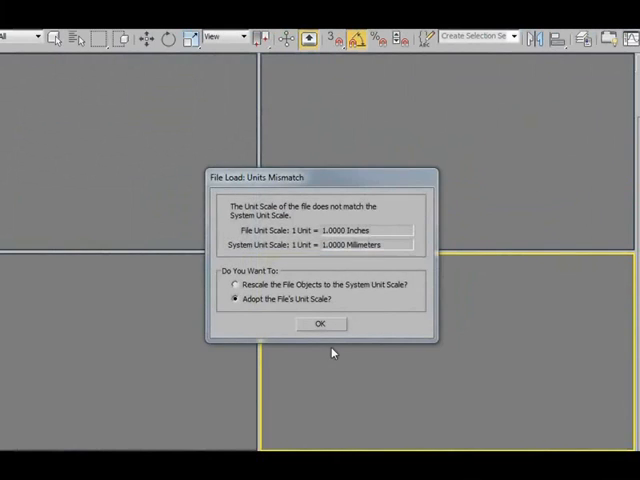
click(320, 323)
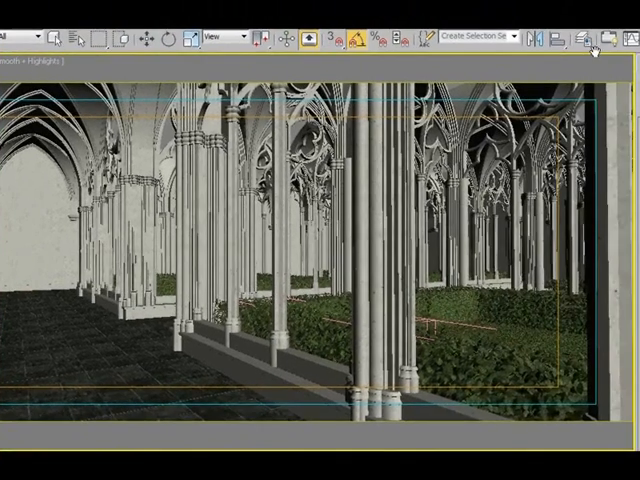
Step: Open V-Ray RT 1.50.SP2 Render Setup over the cloister scene
click(592, 37)
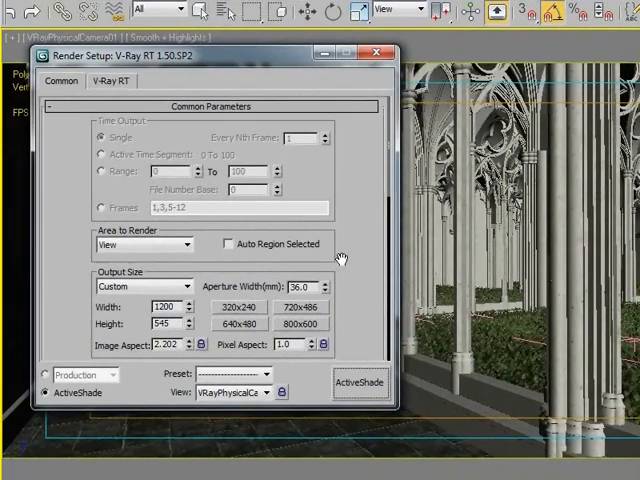
mouse_move(350, 300)
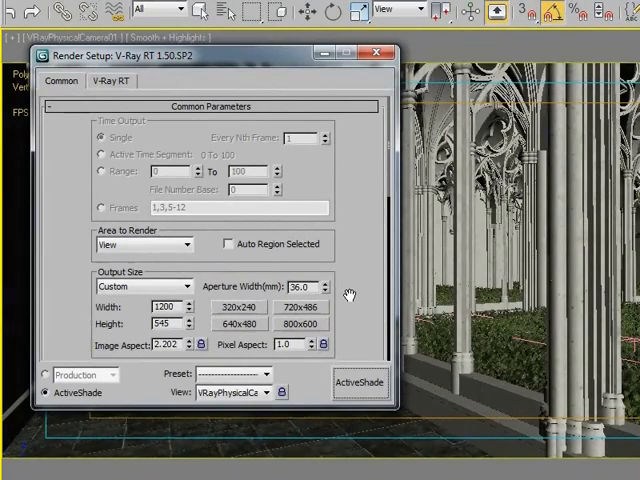
Step: Launch ActiveShade for the cloister camera view and bring its render window forward
click(358, 384)
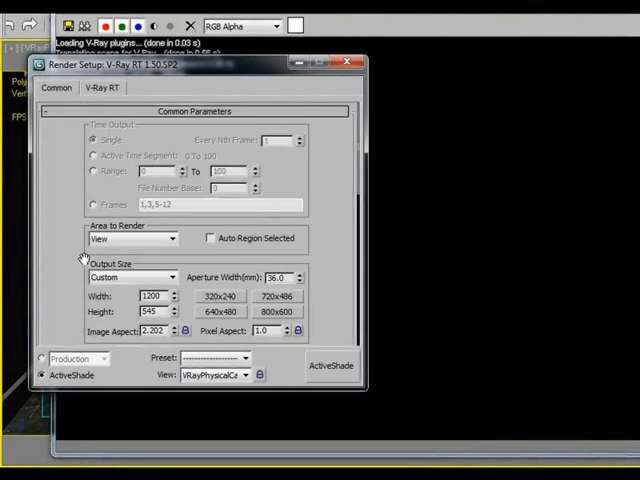
click(102, 93)
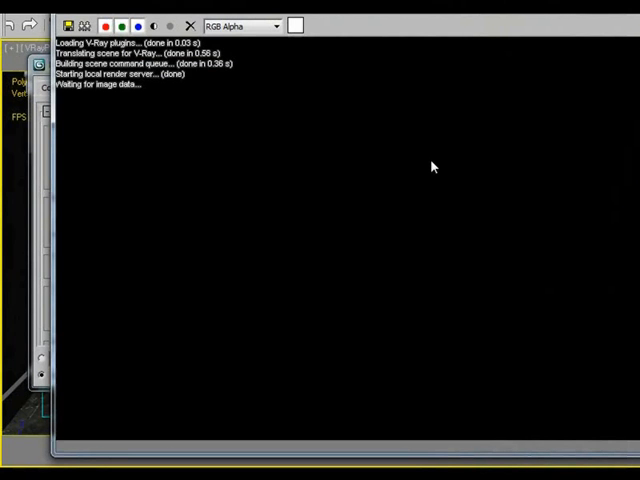
mouse_move(578, 420)
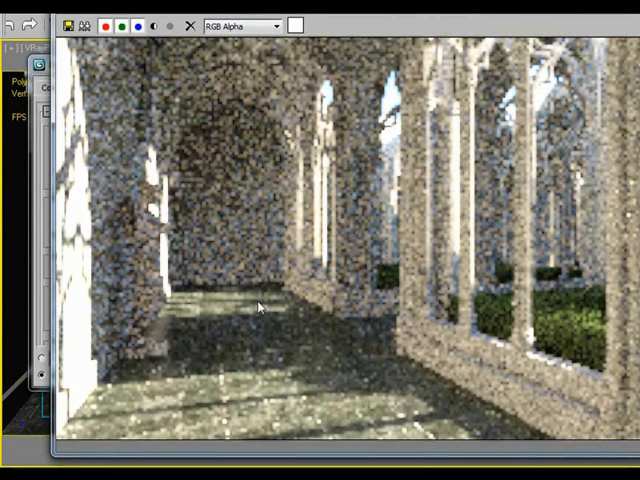
mouse_move(253, 312)
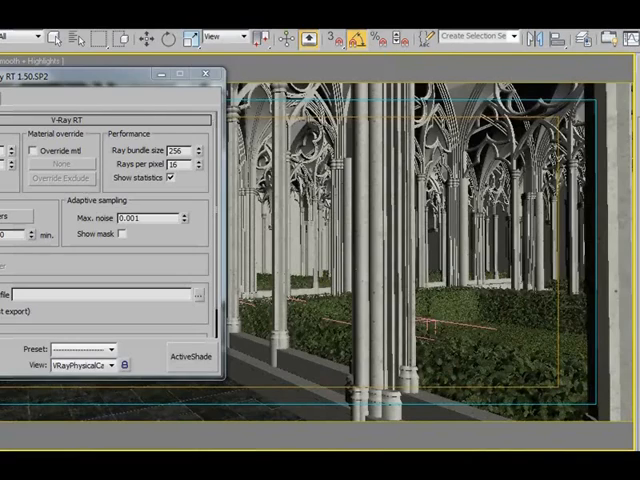
Step: Relaunch a V-Ray RT ActiveShade render of the cloister from the V-Ray RT tab
click(191, 358)
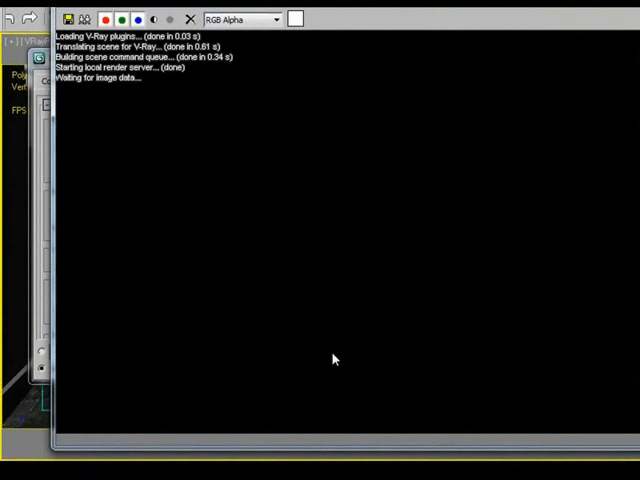
mouse_move(90, 443)
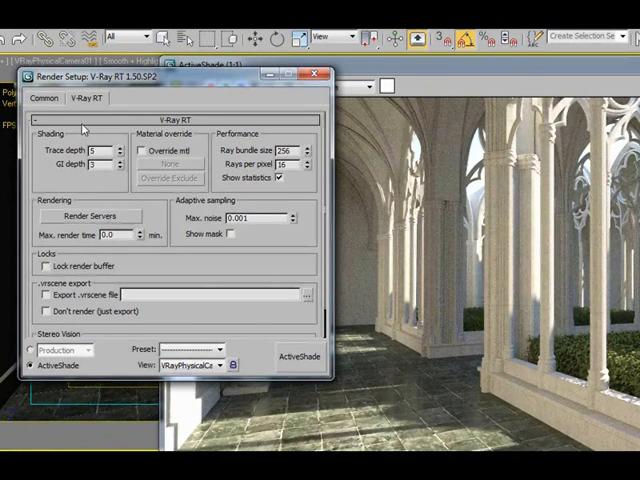
Step: Check the Common tab's 1200×545 output size and close the ActiveShade window
click(45, 98)
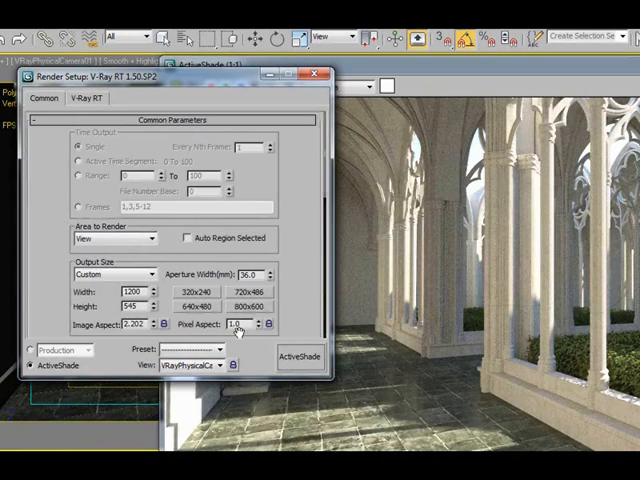
click(299, 357)
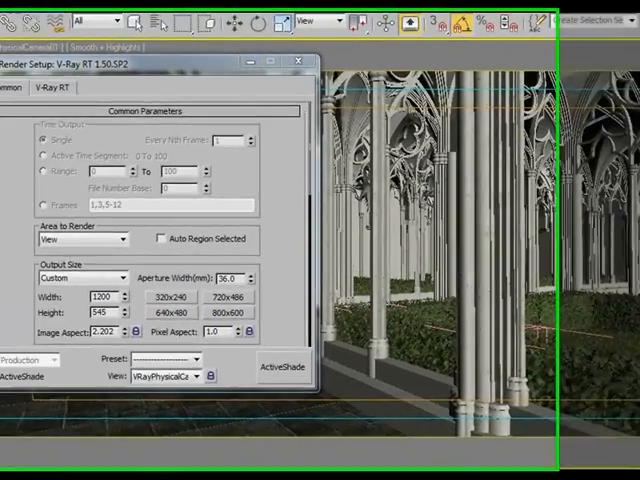
Step: Open recent file tip124_terrain12.max without saving the cloister, adopting the file's unit scale
click(12, 18)
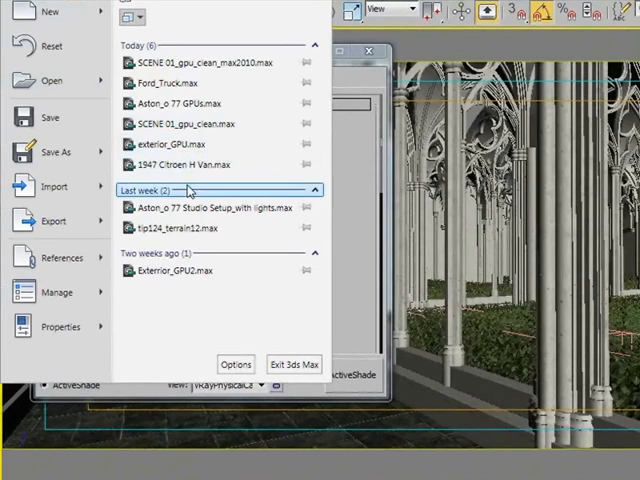
click(293, 363)
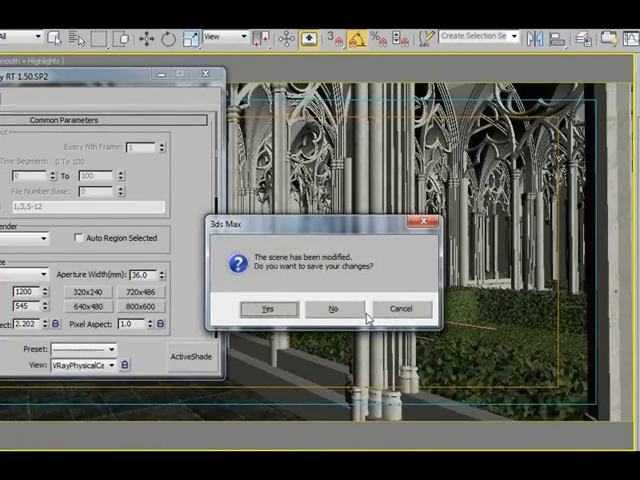
click(332, 308)
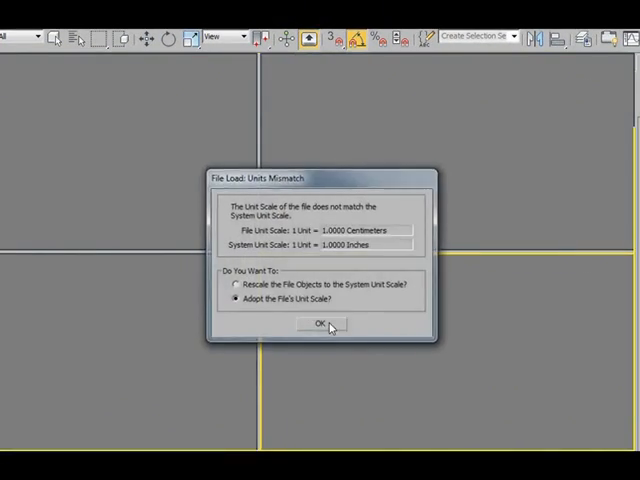
click(319, 325)
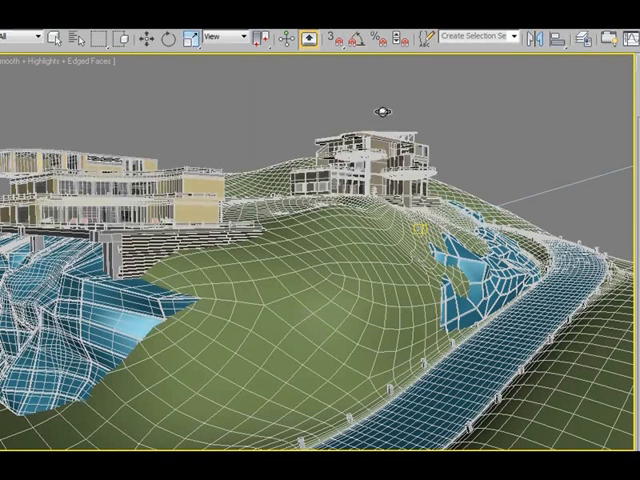